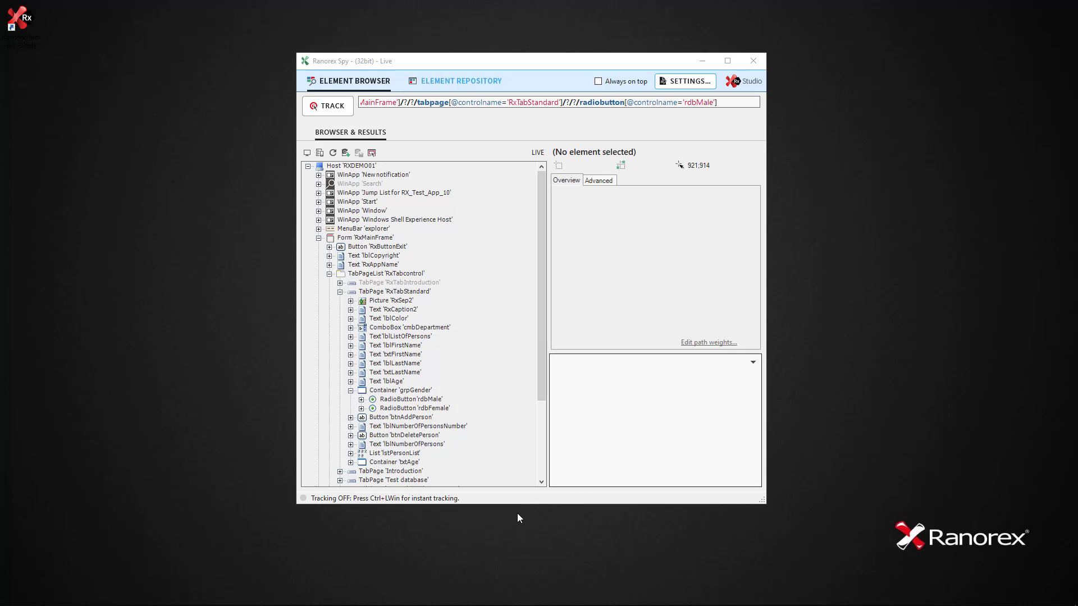
{"action": "mouse_move", "coordinate": [440, 413]}
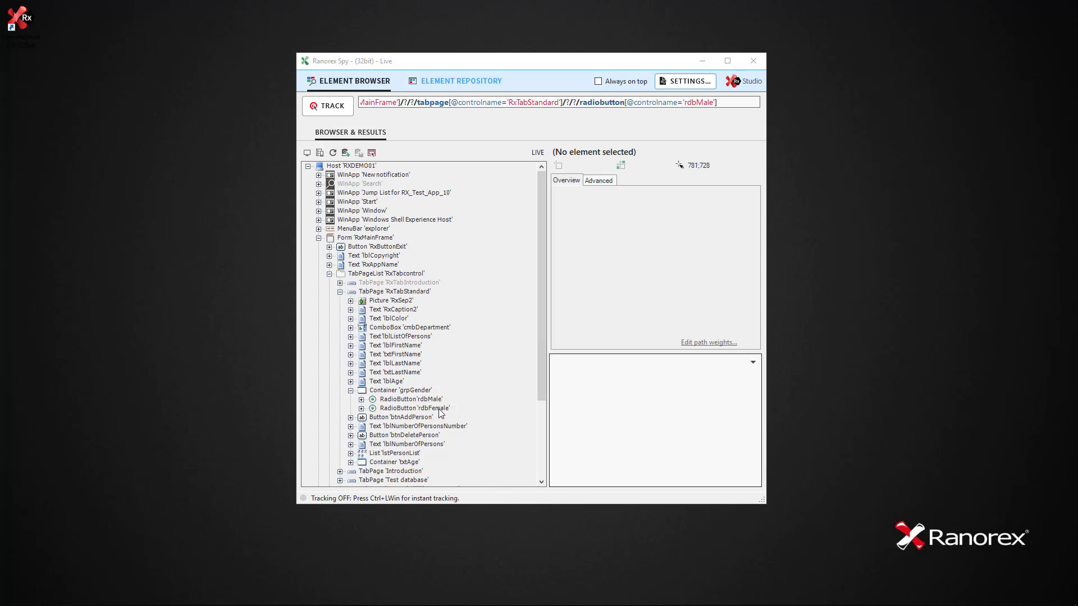
Select RadioButton 'rdbFemale' under Container 'grpGender' in Spy to view its properties.
{"action": "left_click", "coordinate": [414, 408]}
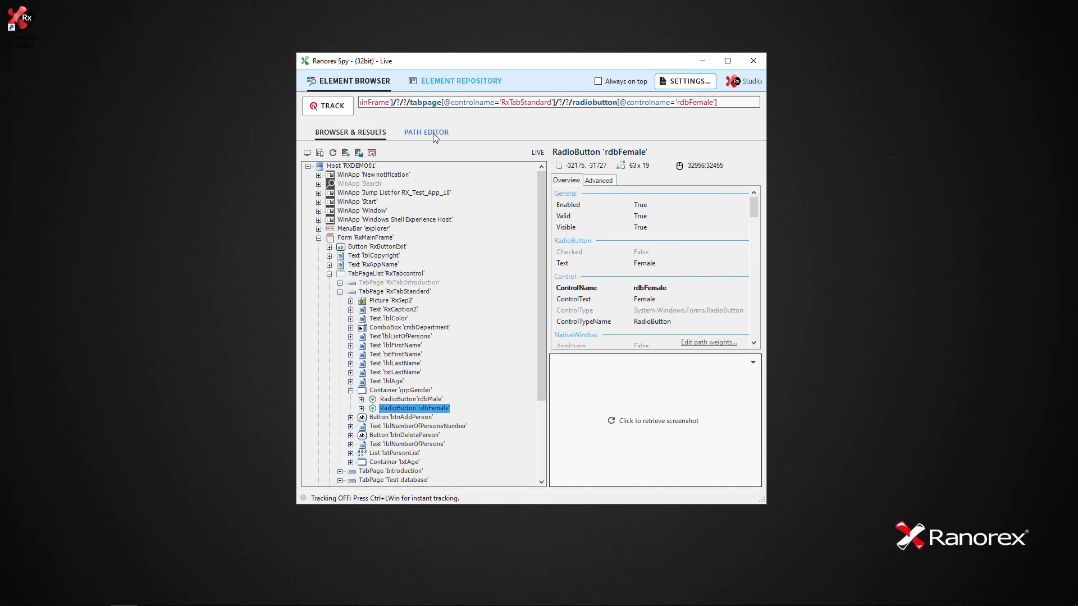
{"action": "left_click", "coordinate": [426, 132]}
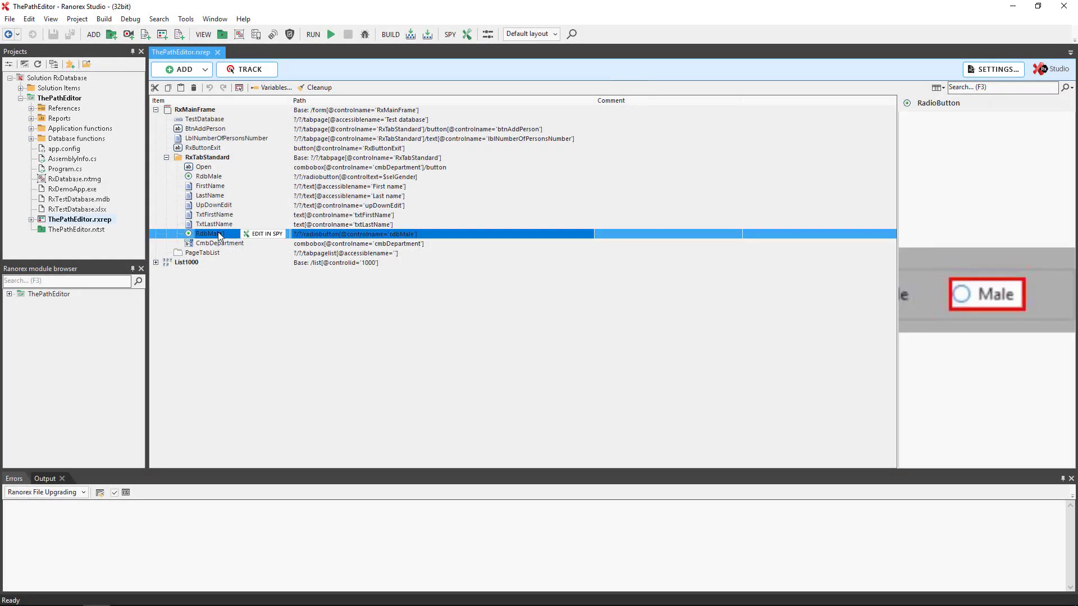
Open repository item RdbMale1 in Ranorex Spy via Edit in Spy.
{"action": "left_click", "coordinate": [267, 234]}
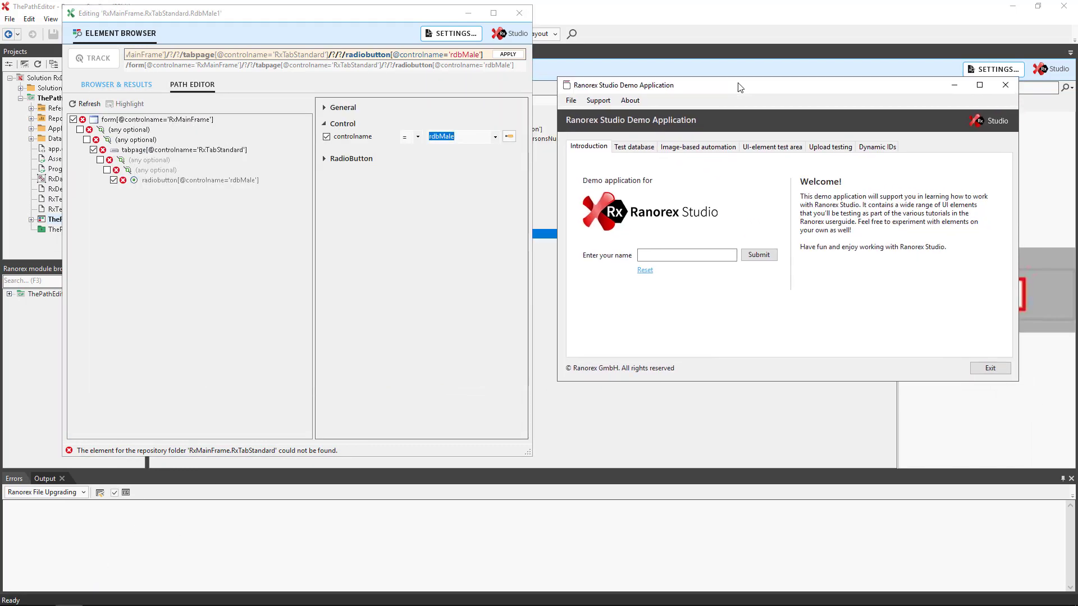
Refresh the Path Editor so the rdbMale path turns green and finds one element.
{"action": "left_click", "coordinate": [87, 104]}
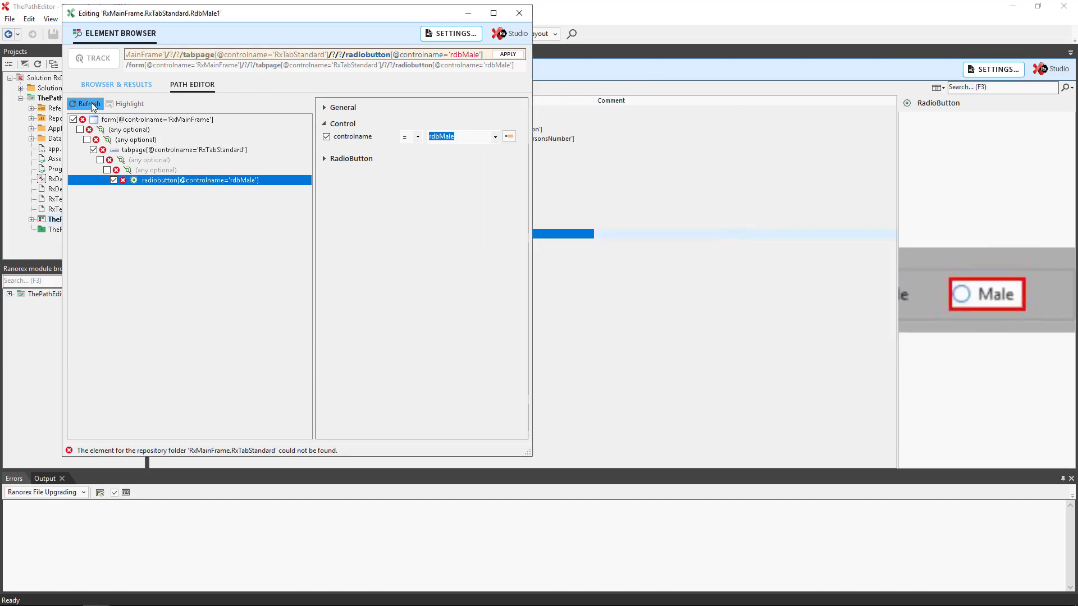
{"action": "left_click", "coordinate": [85, 104]}
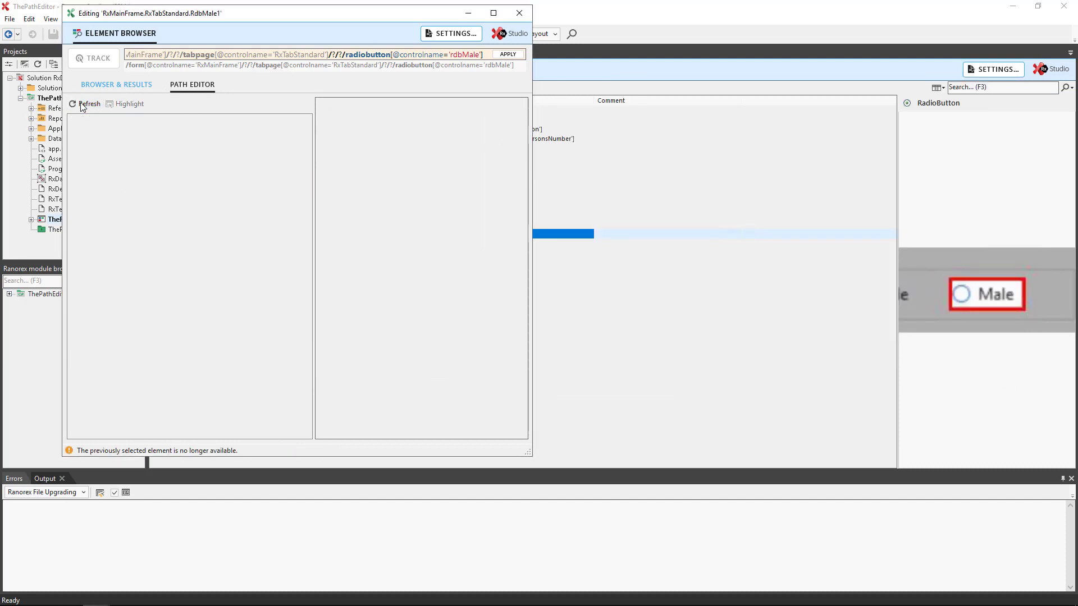
{"action": "left_click", "coordinate": [88, 104]}
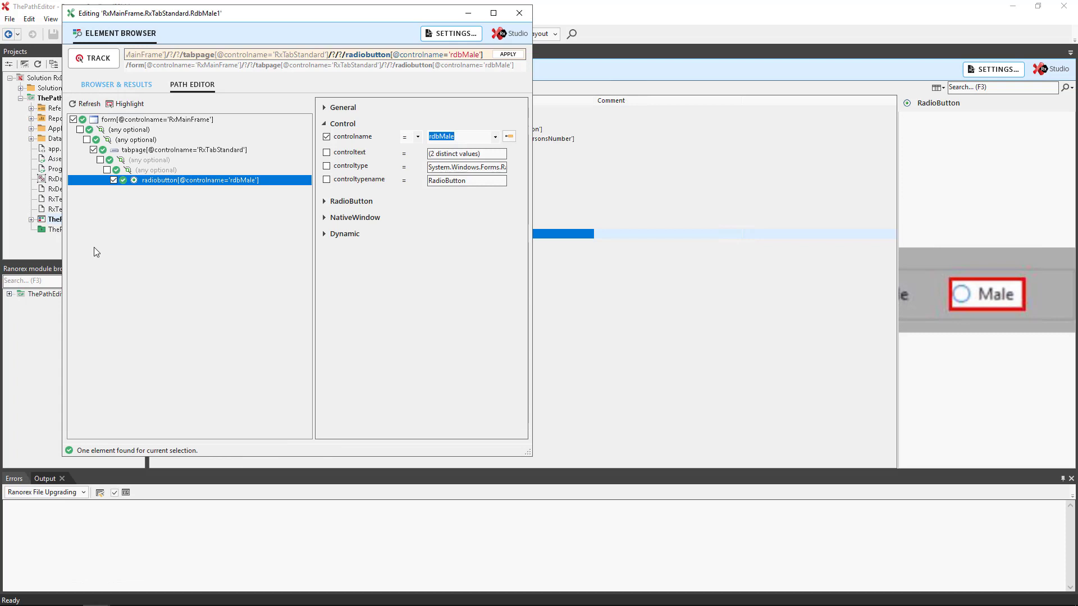
{"action": "mouse_move", "coordinate": [509, 418]}
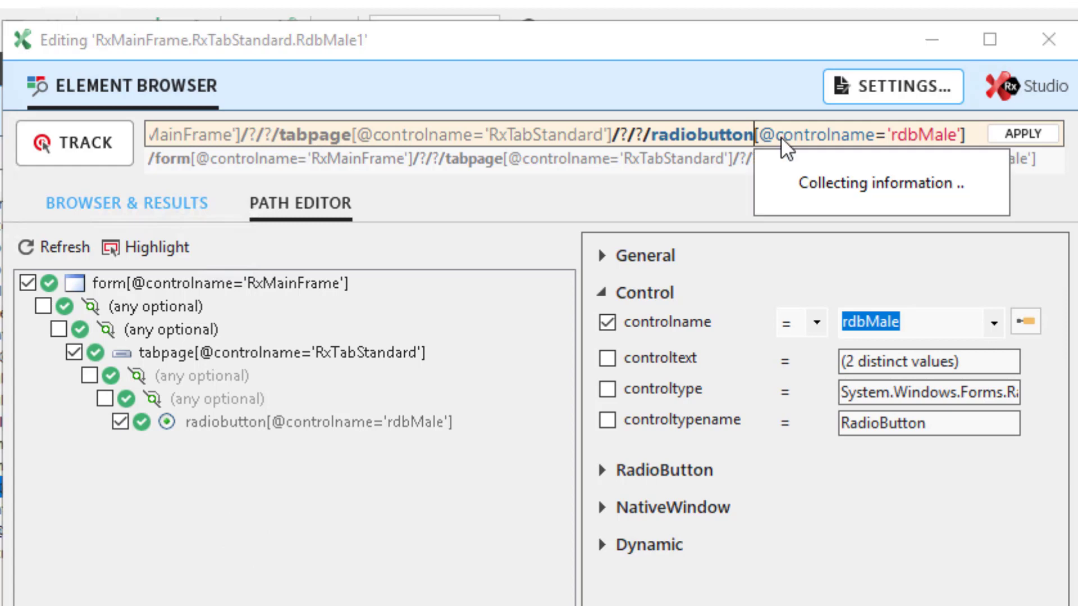
{"action": "left_click", "coordinate": [776, 151]}
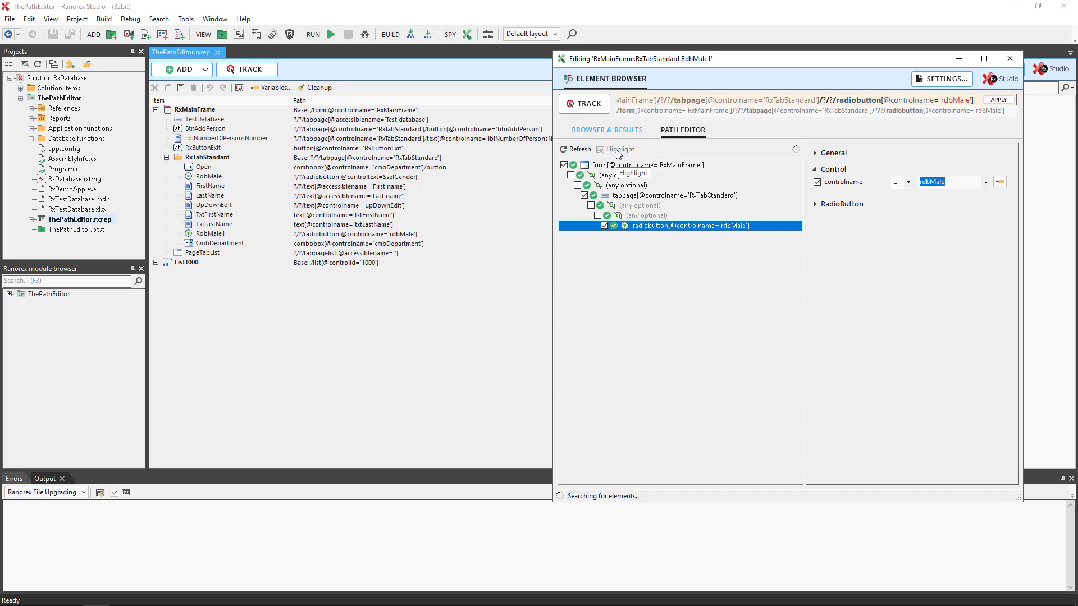
{"action": "left_click", "coordinate": [618, 149]}
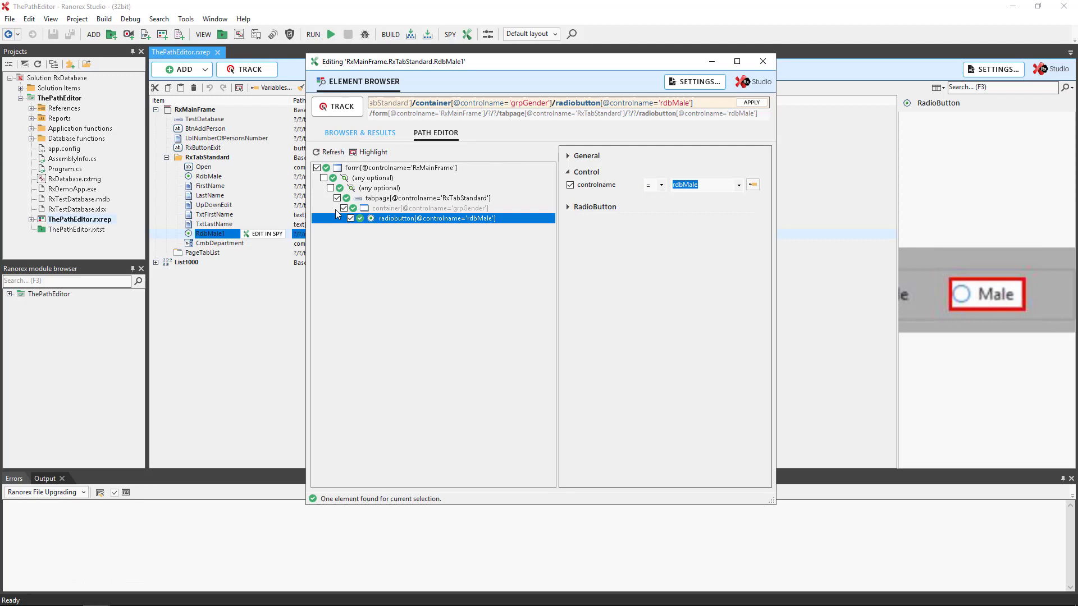
{"action": "left_click", "coordinate": [344, 207]}
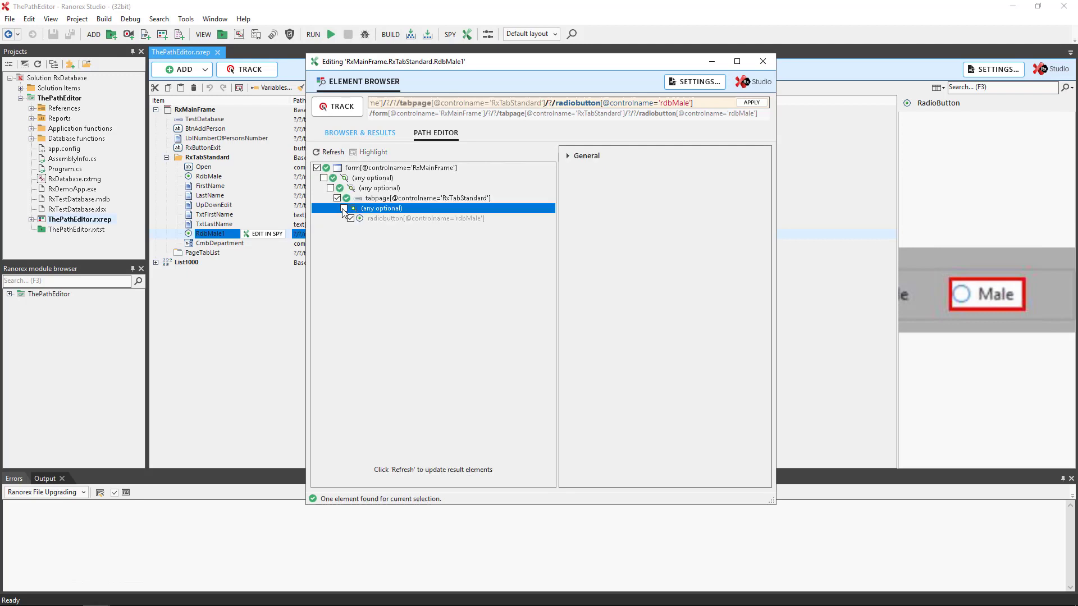
{"action": "left_click", "coordinate": [344, 208]}
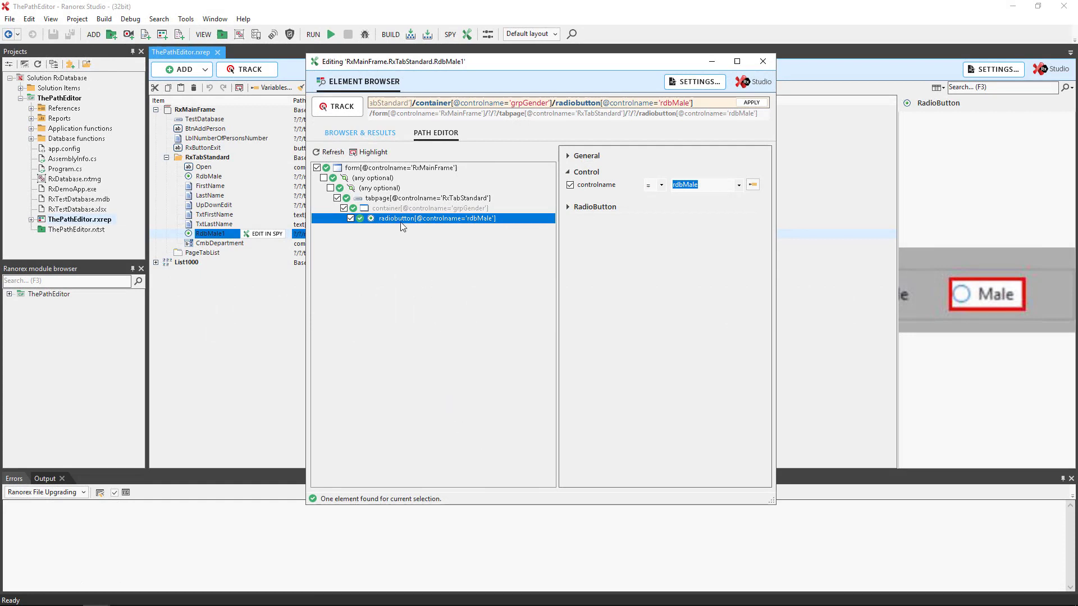
{"action": "mouse_move", "coordinate": [399, 222]}
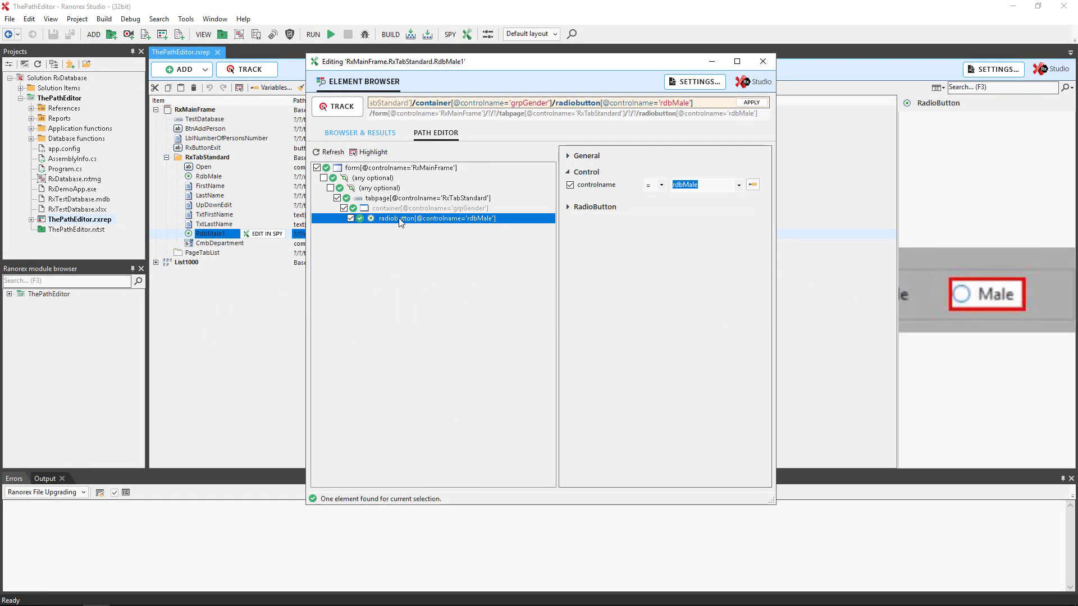
{"action": "right_click", "coordinate": [399, 218]}
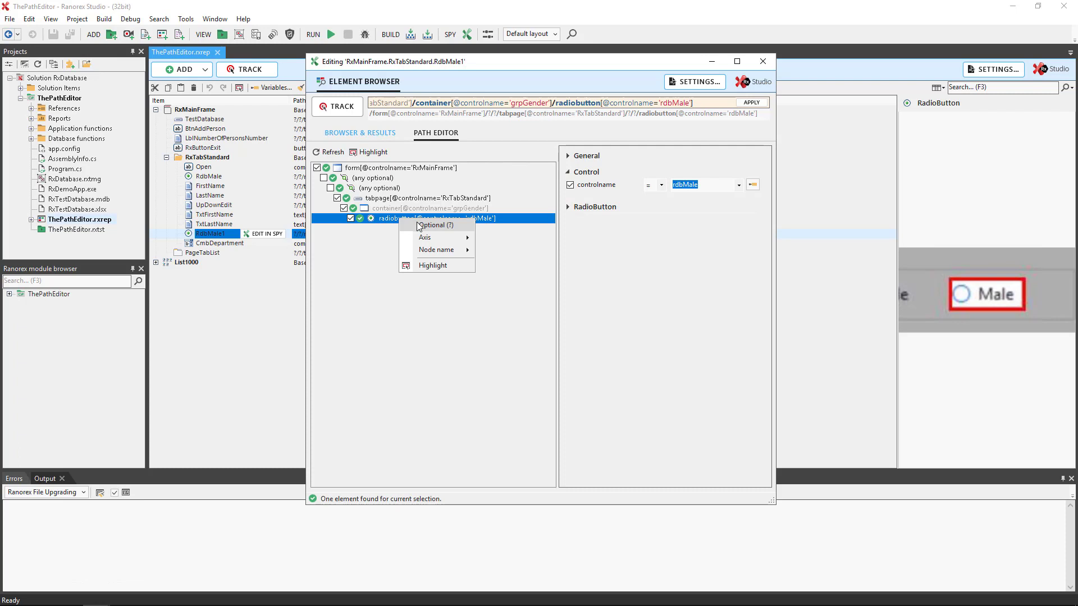
{"action": "mouse_move", "coordinate": [414, 233]}
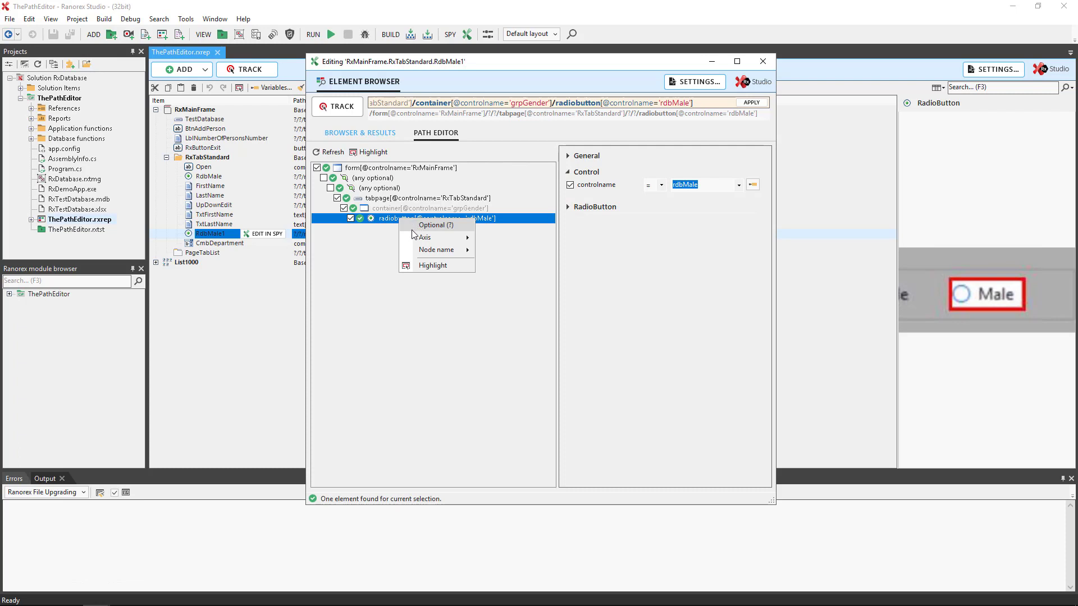